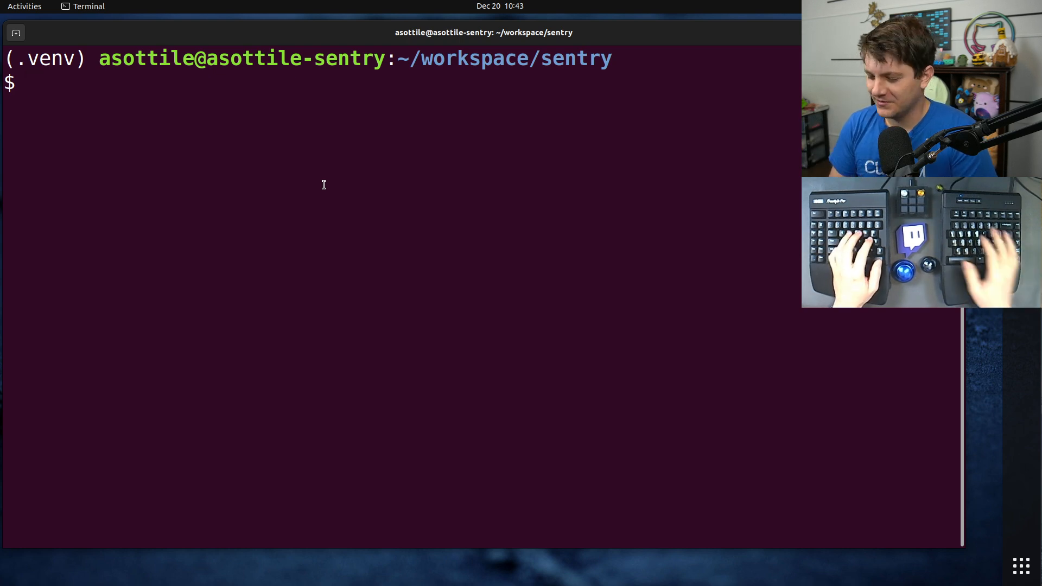
Run git log --format= -p devenv/config.ini to show only the file's patches
type("git log -")
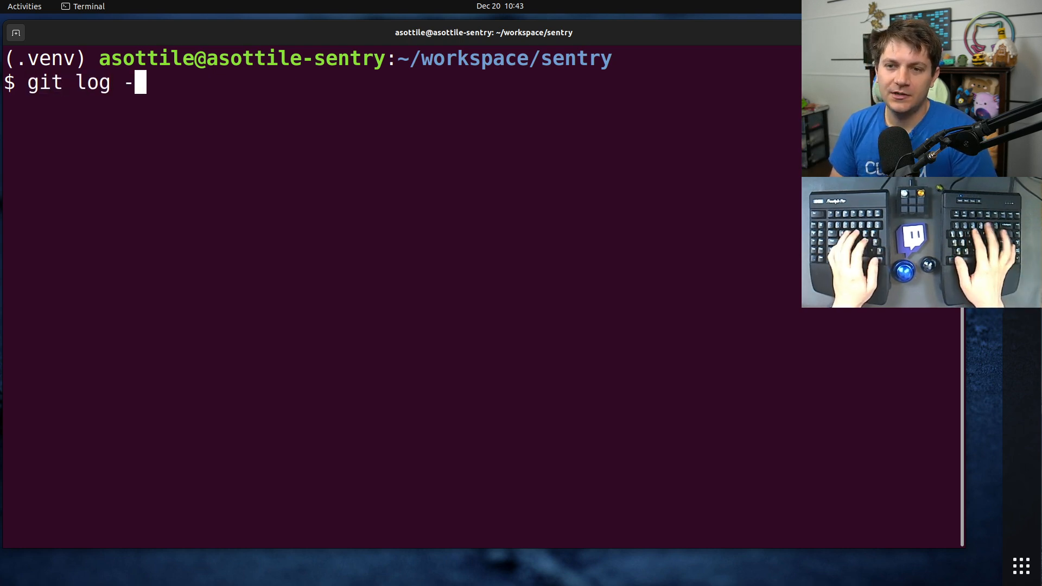
type("-format=")
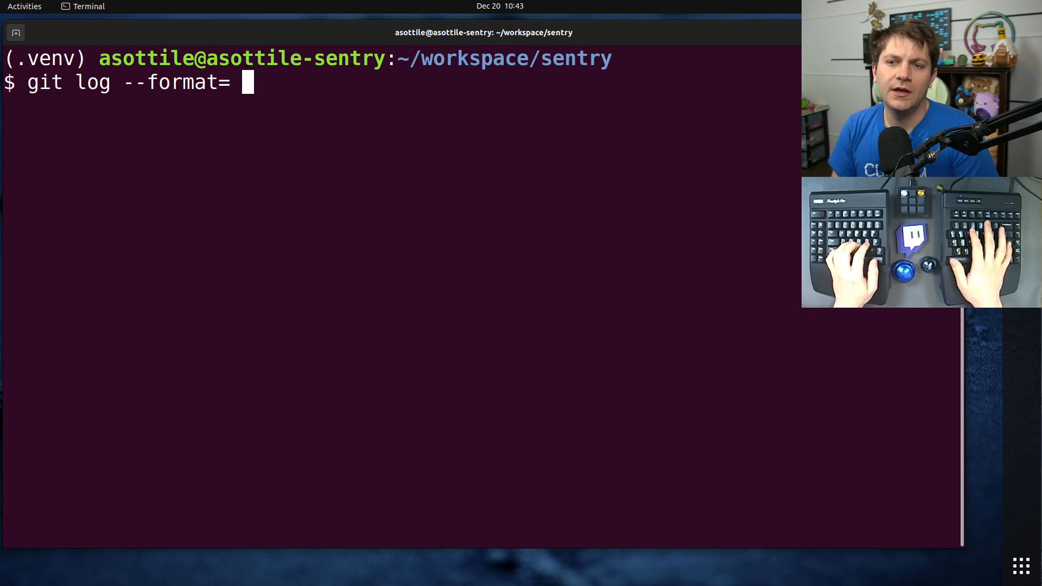
type("-p")
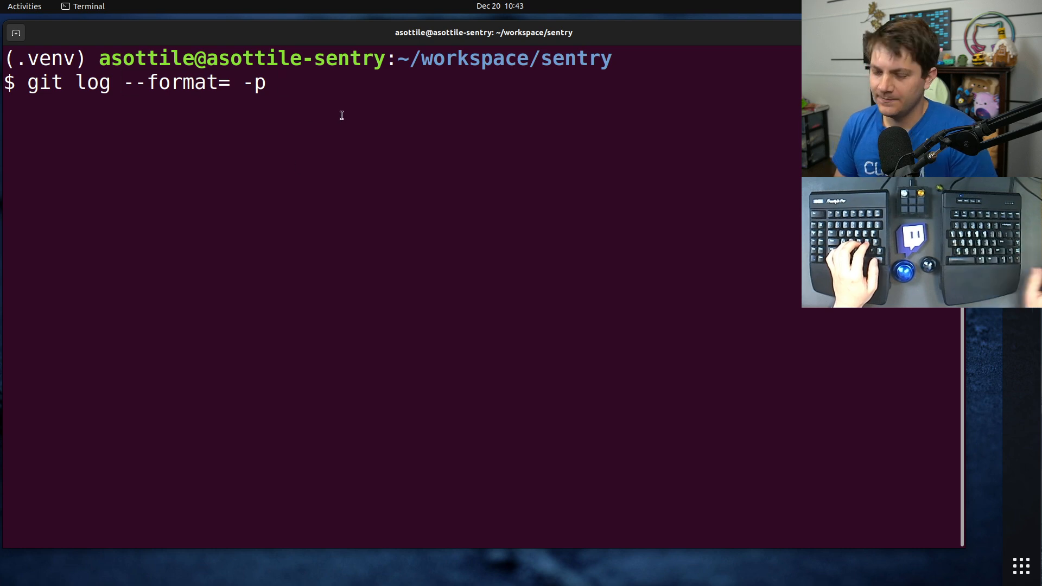
type("devenv/")
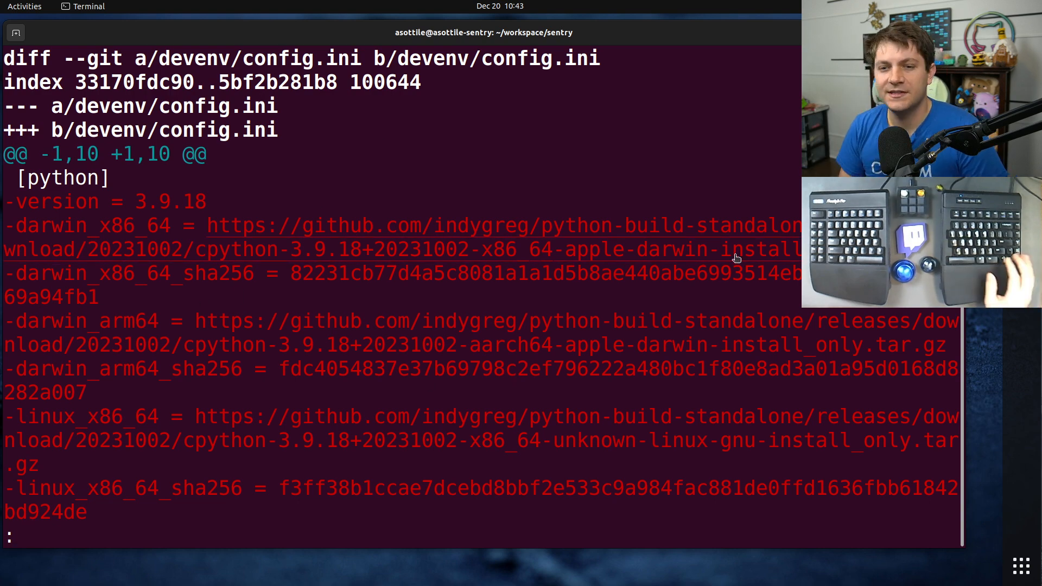
Scroll the patch output, quit the pager and recall the git log command
scroll("down", 3)
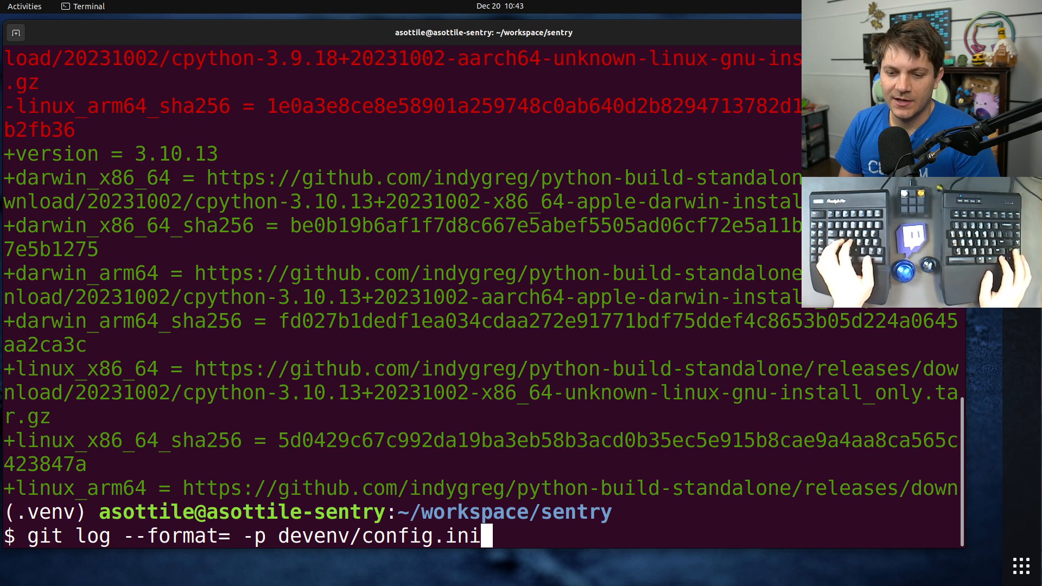
Rerun the log with --word-diff and scroll the inline 3.9.18→3.10.13 changes
type("--w")
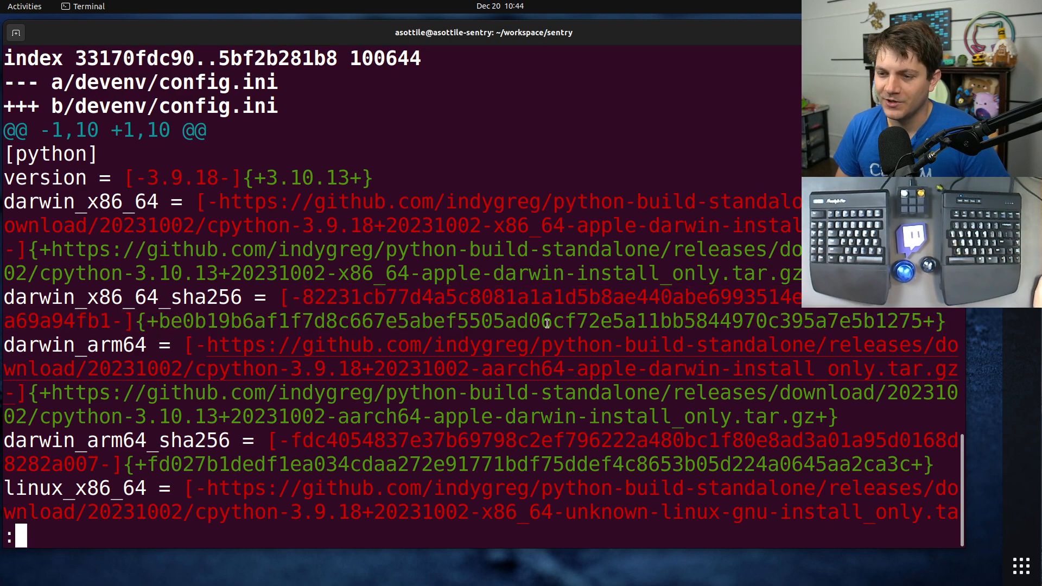
scroll("down", 3)
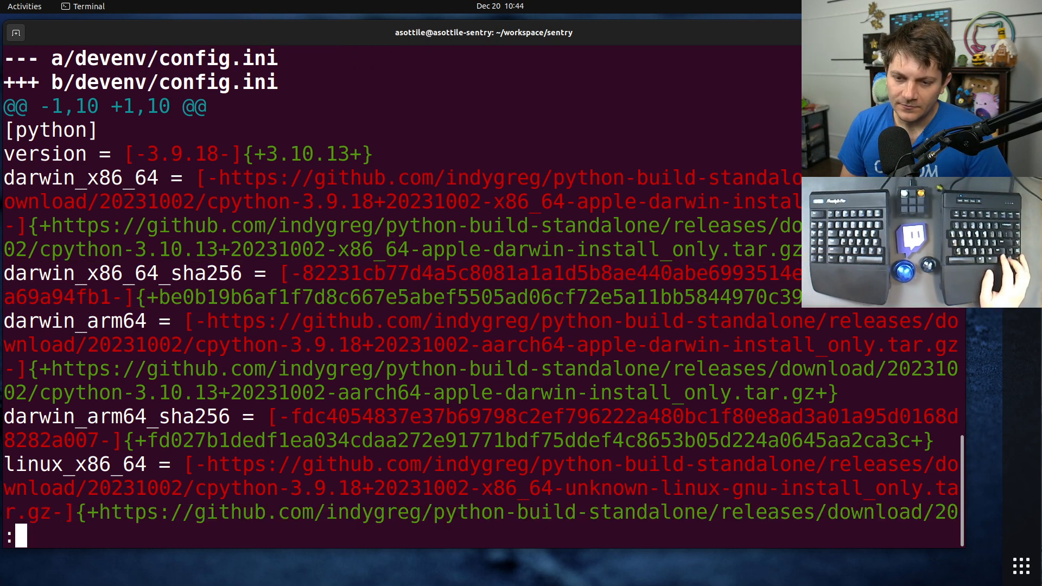
scroll("down", 3)
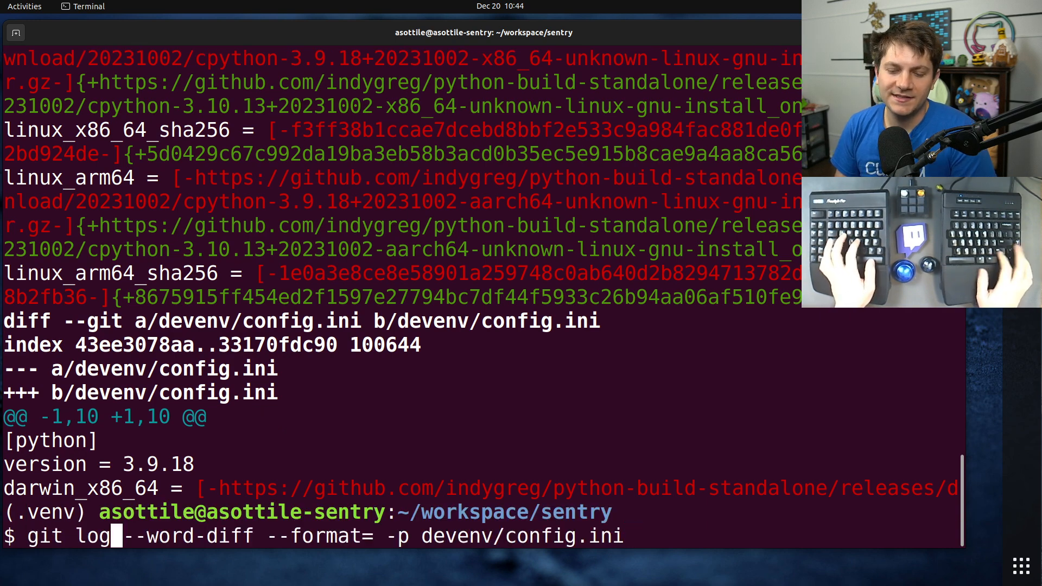
Rerun with --word-diff-regex '[^[:space:]]' so each non-space character is a word
type("--word-diff")
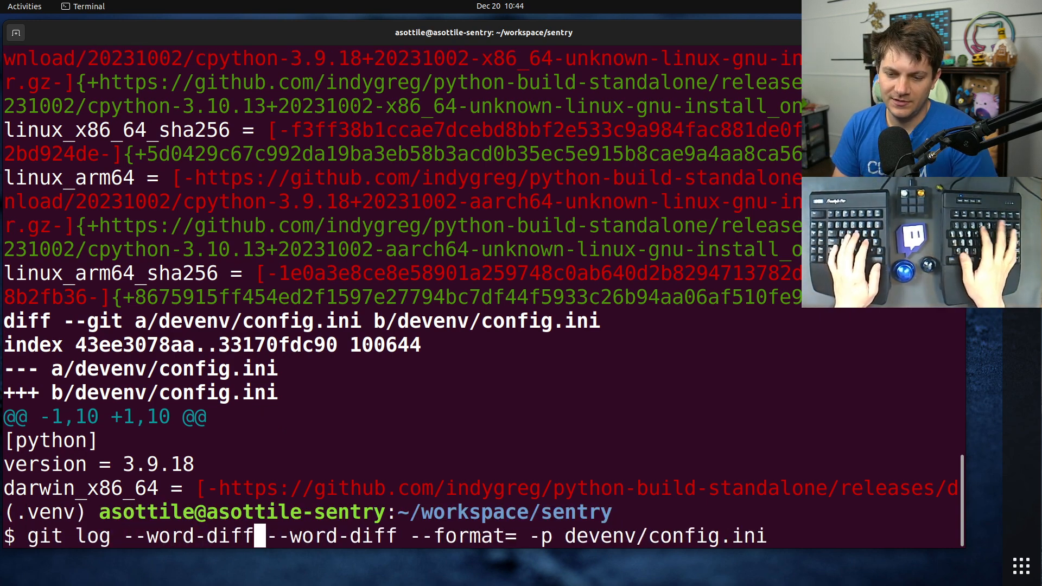
type("-regex '")
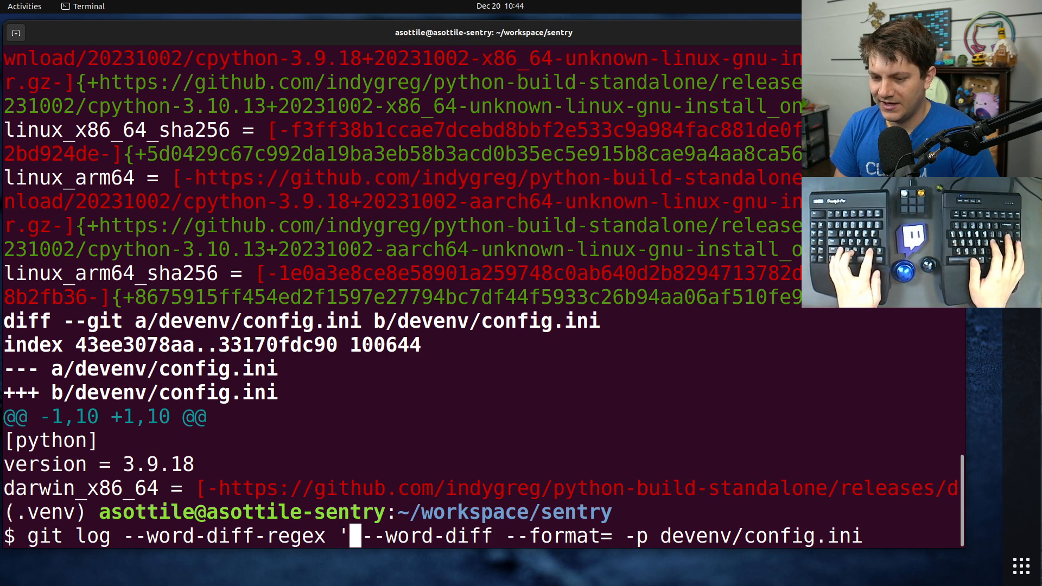
type("|[^[:space:]]")
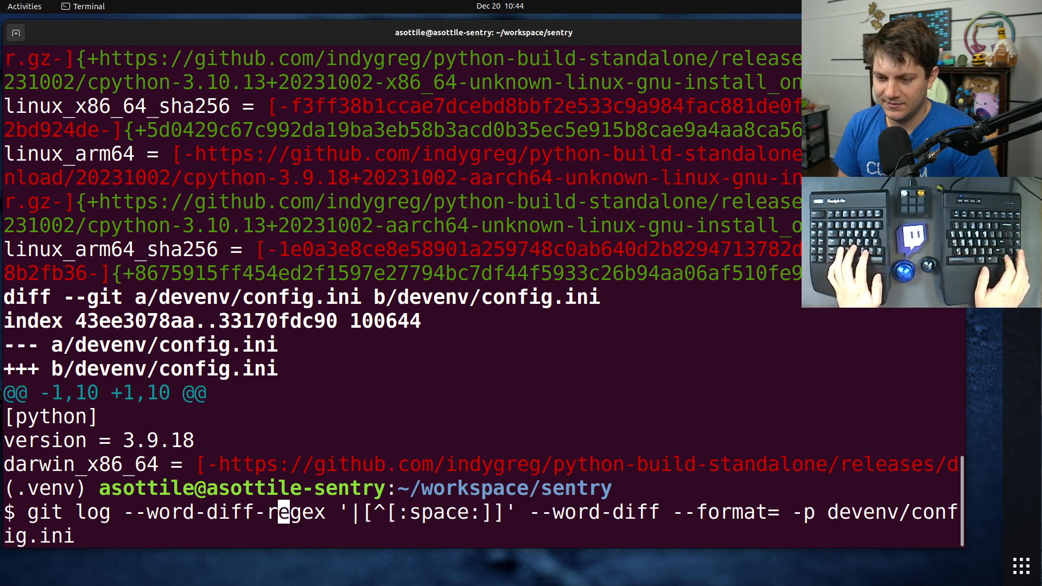
key("BackSpace")
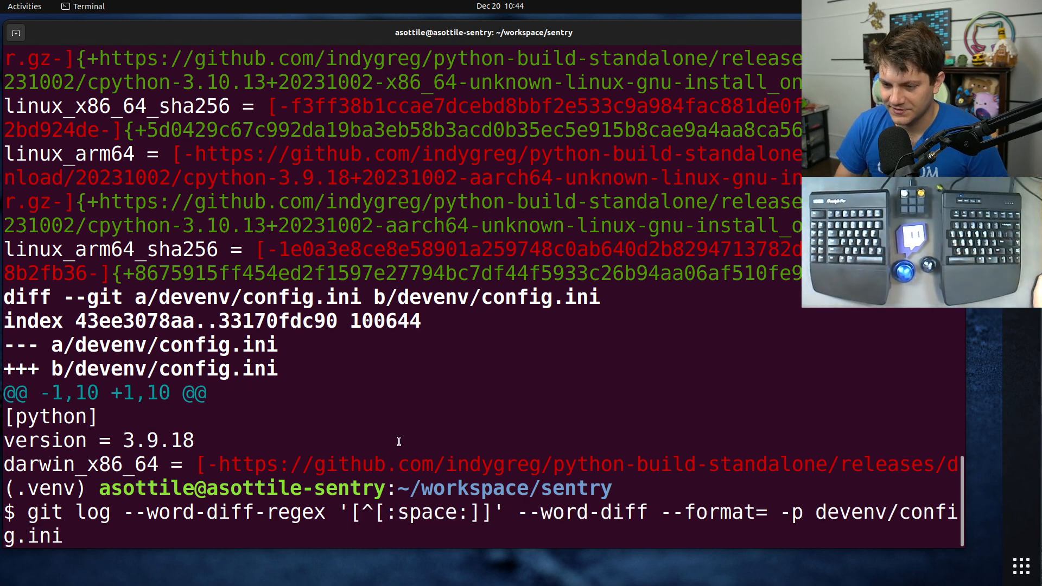
double_click(422, 512)
type("[a-f")
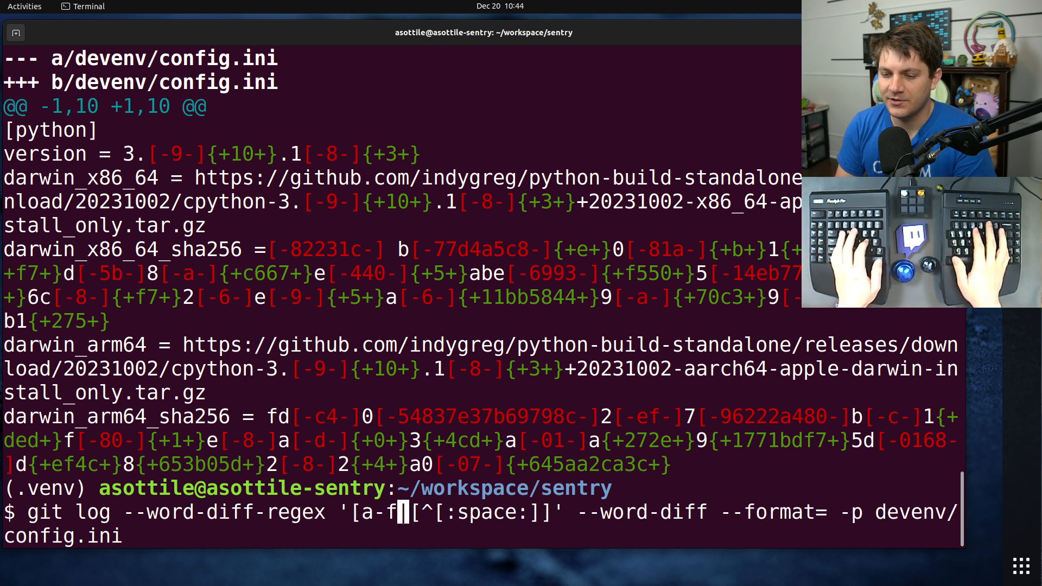
Change the regex to '[a-f0-9]+|[^[:space:]]' so hex and digit runs diff as whole words
type("0-9]")
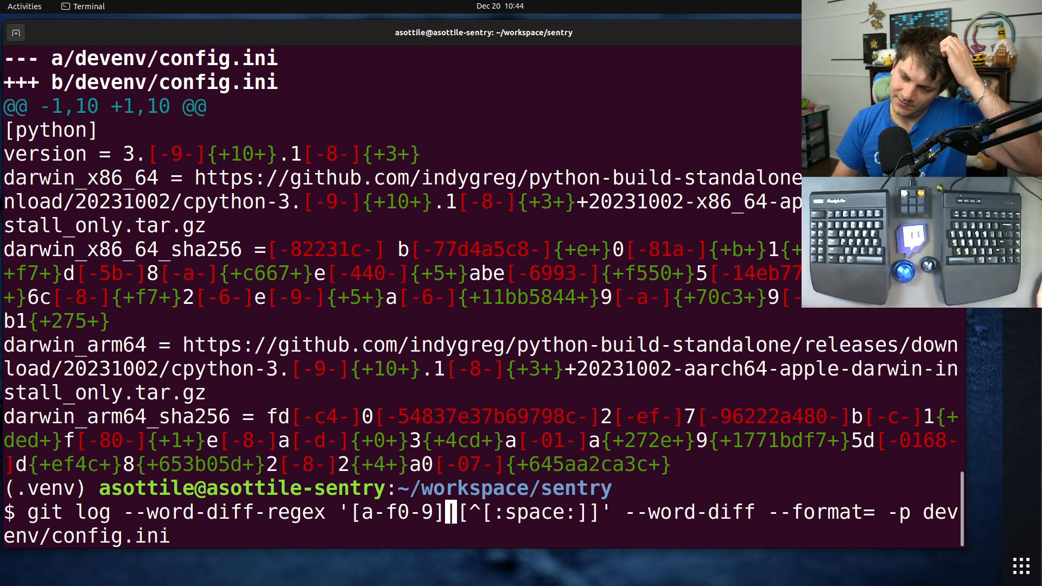
type("+")
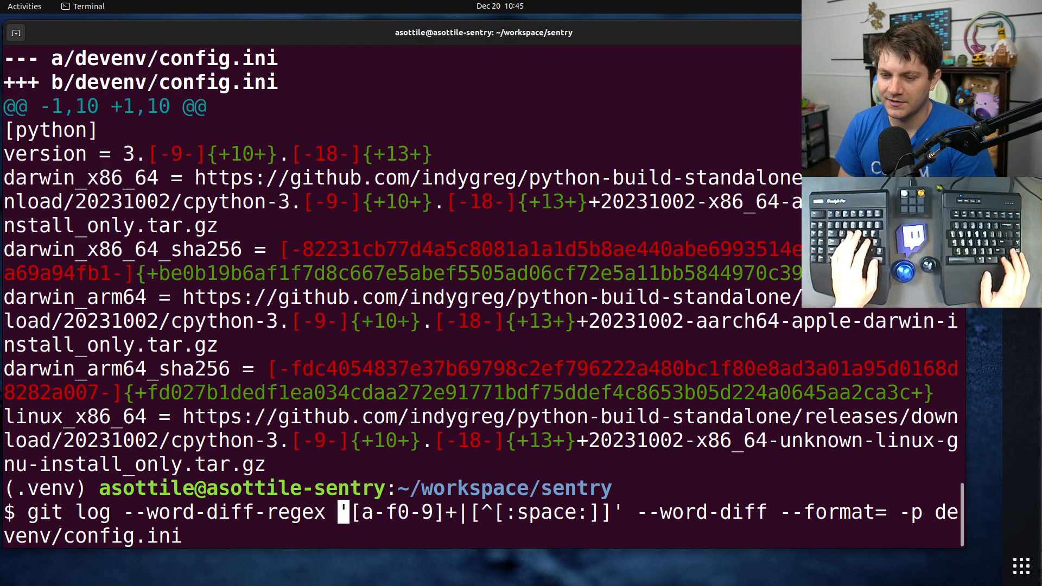
Extend the regex so dotted version strings like 3.9.18→3.10.13 diff as single words
type("a")
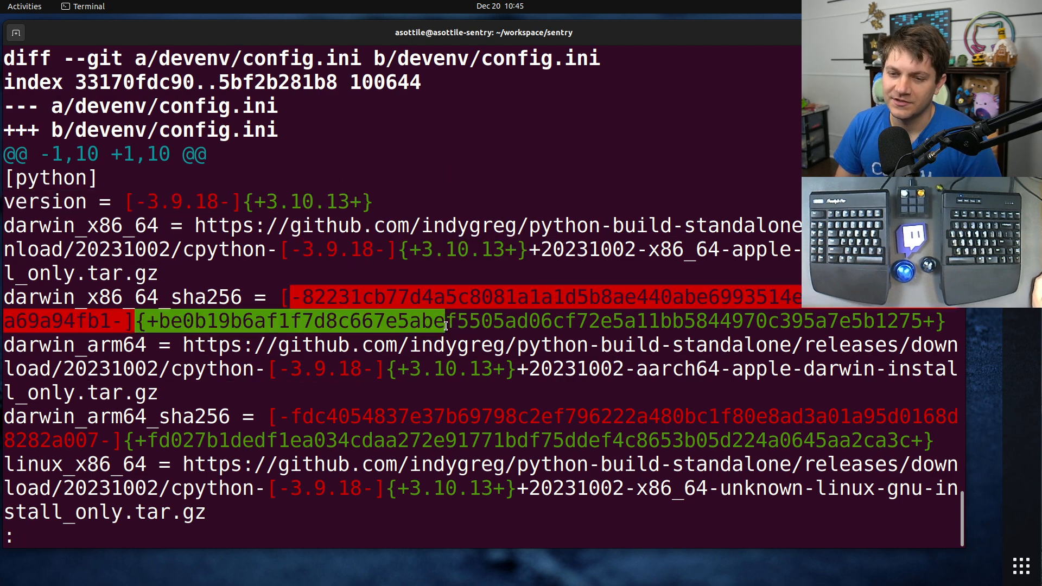
scroll("down", 3)
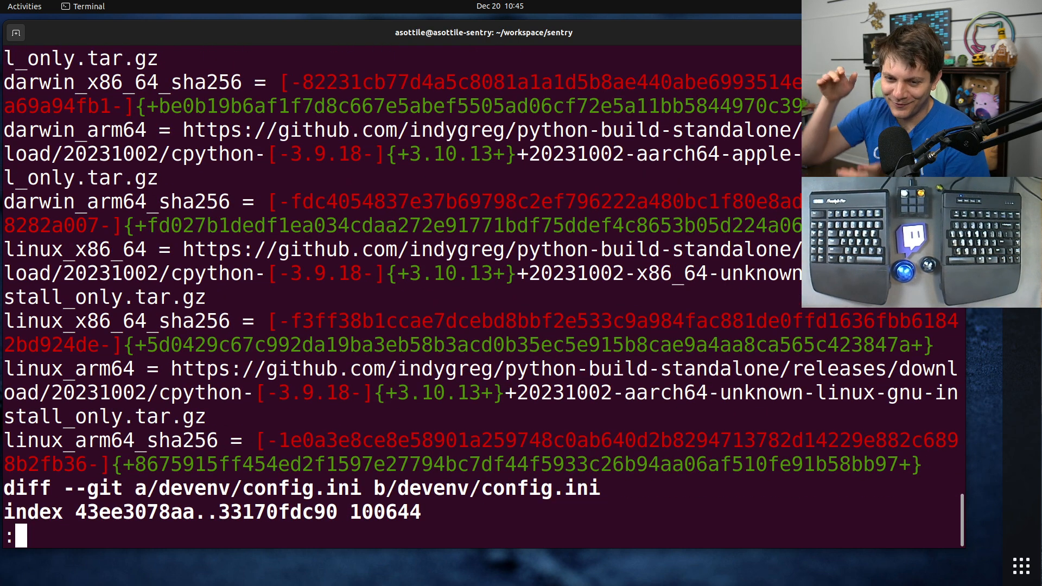
scroll("down", 3)
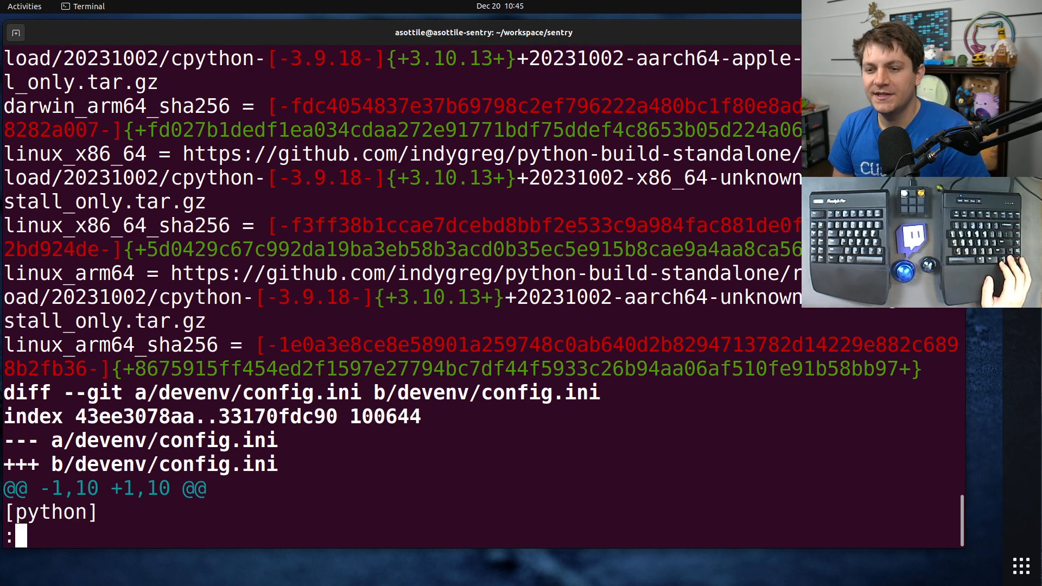
scroll("down", 3)
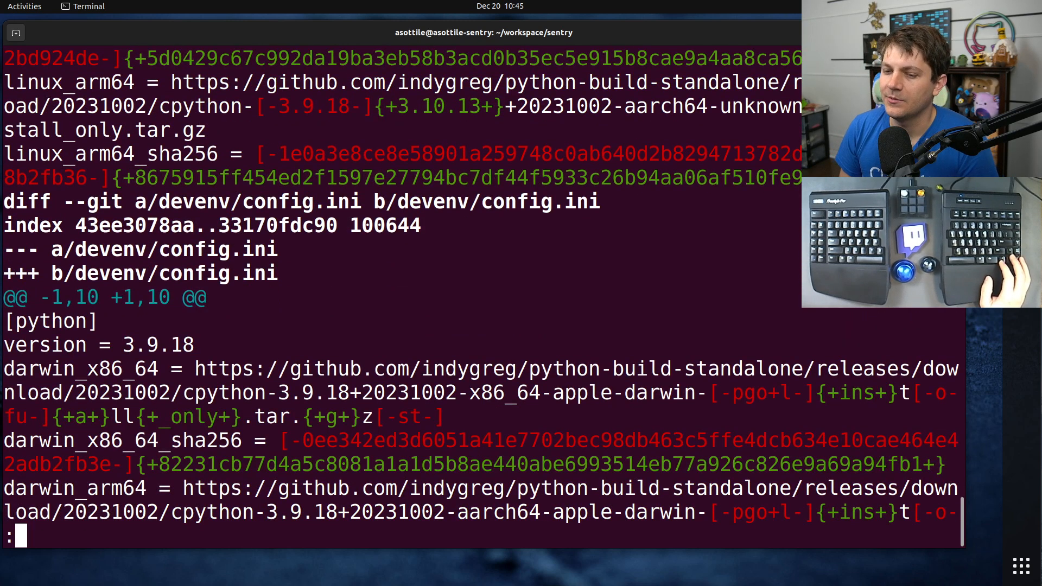
scroll("down", 3)
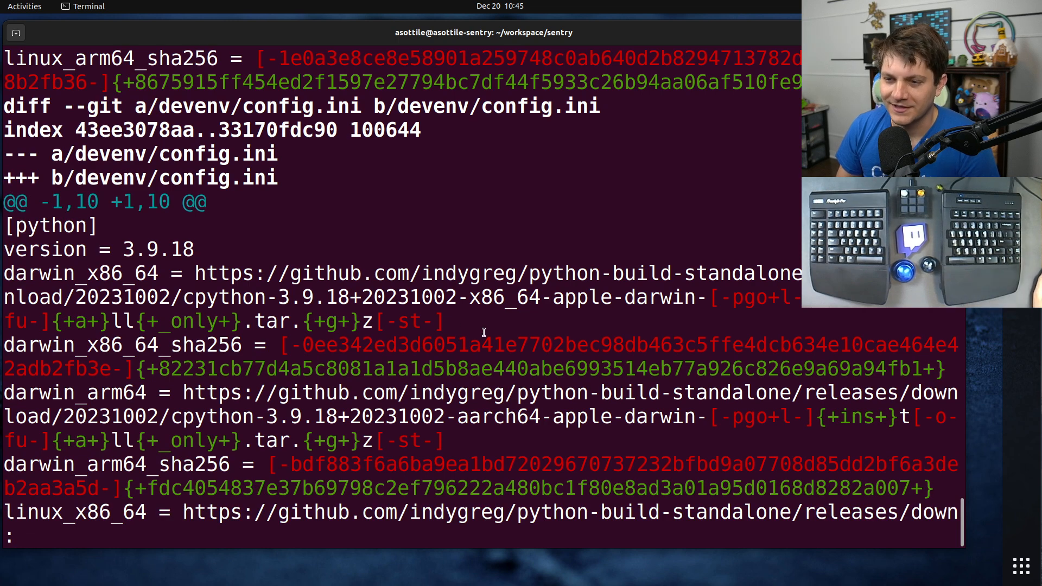